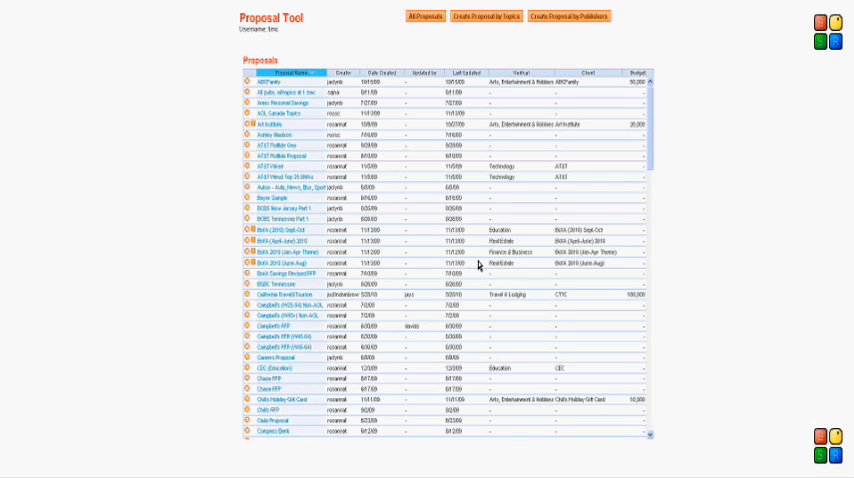
mouse_move(533, 170)
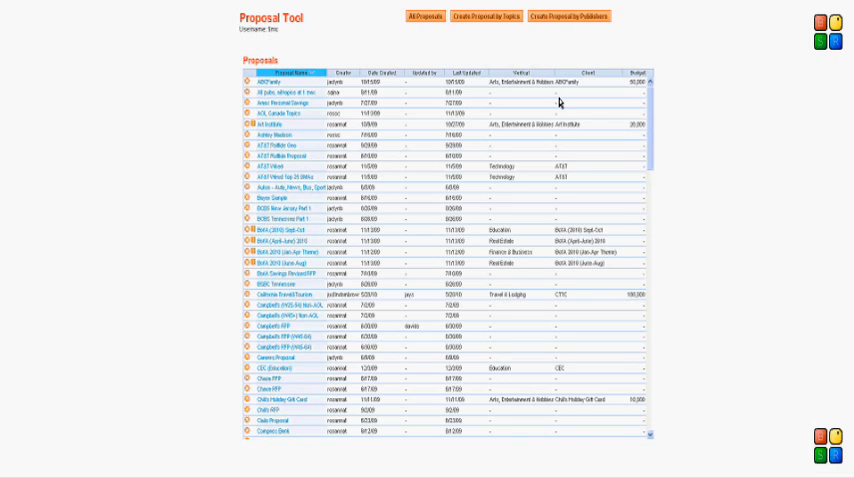
mouse_move(567, 16)
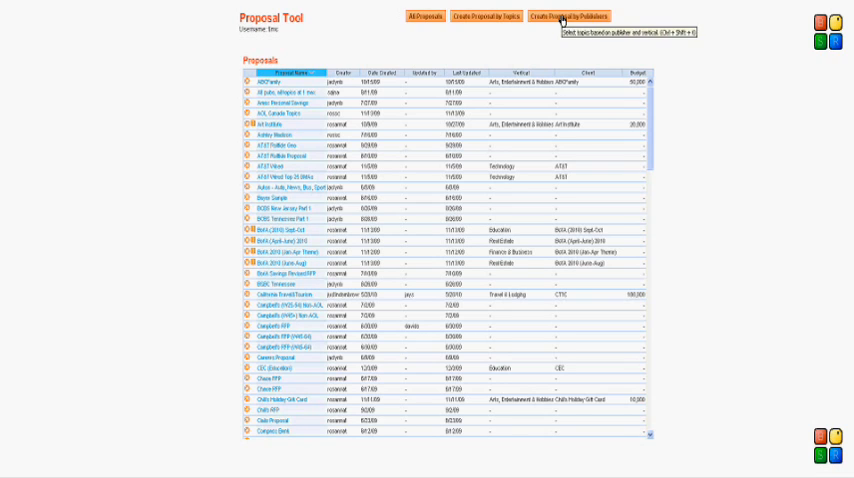
mouse_move(570, 24)
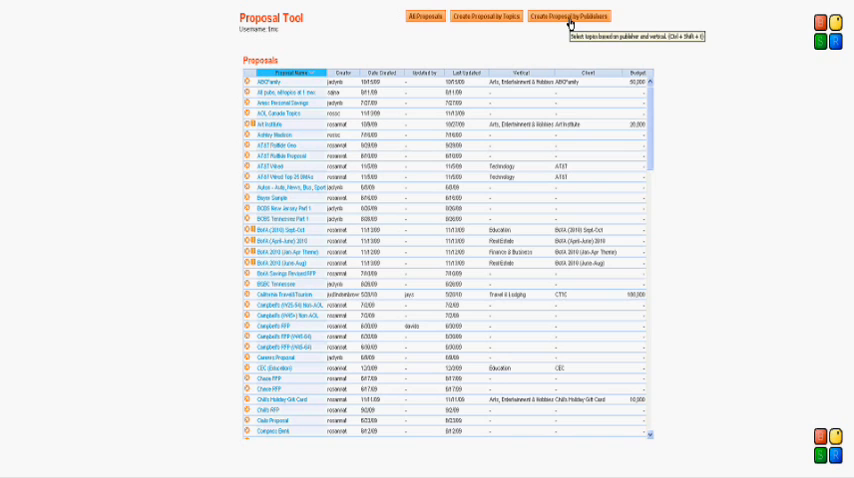
- Start a publisher proposal with Max CPC at Minimum Bid and 200 minimum impressions
click(569, 16)
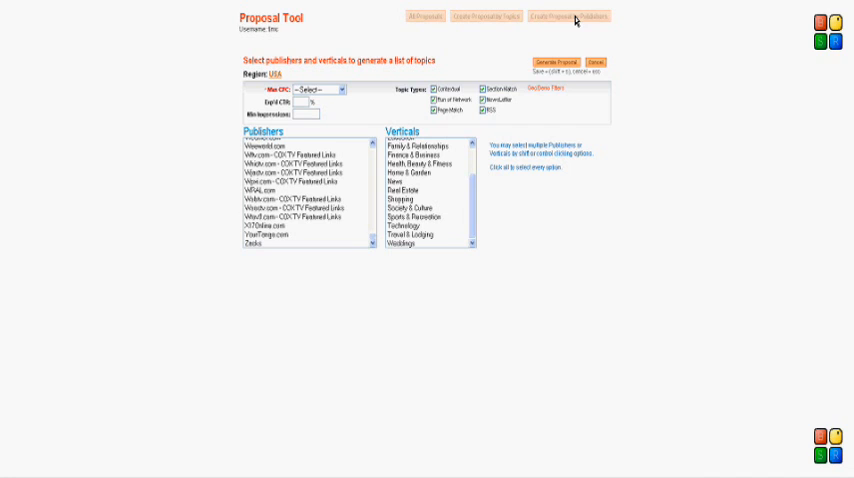
mouse_move(508, 74)
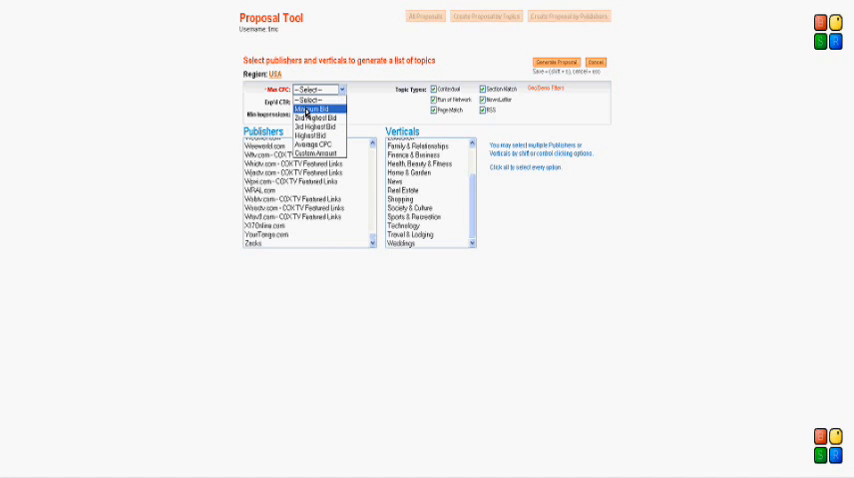
click(312, 101)
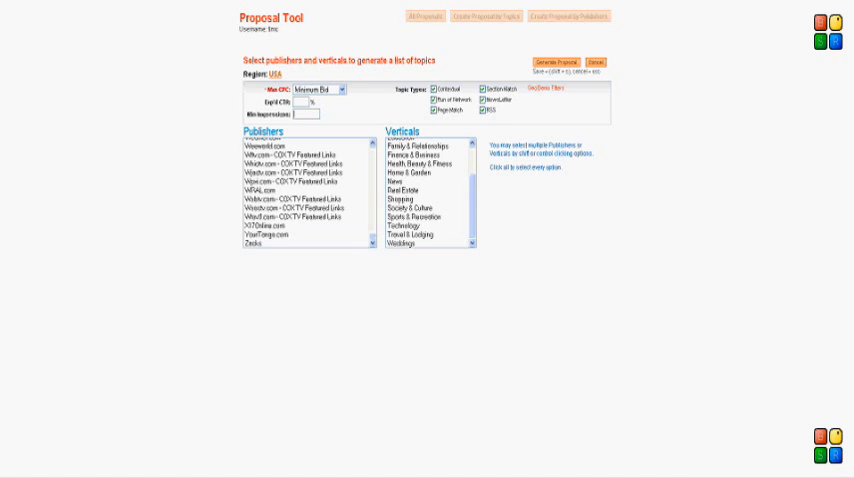
text(20000)
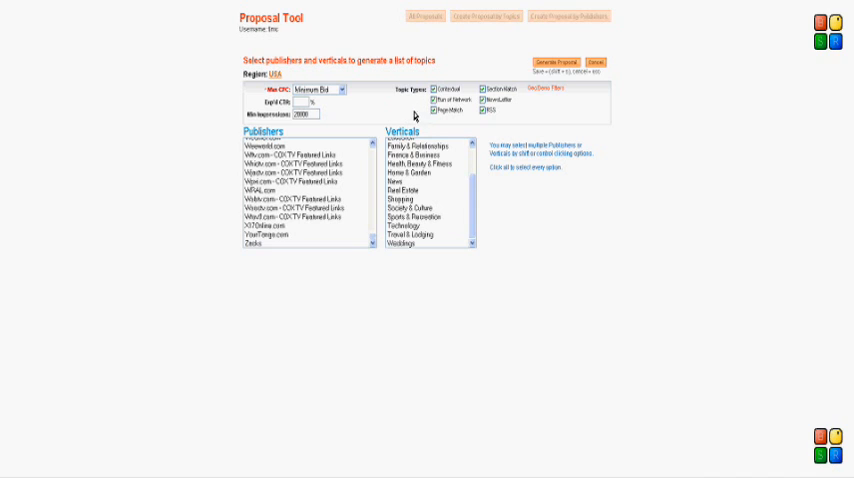
mouse_move(363, 188)
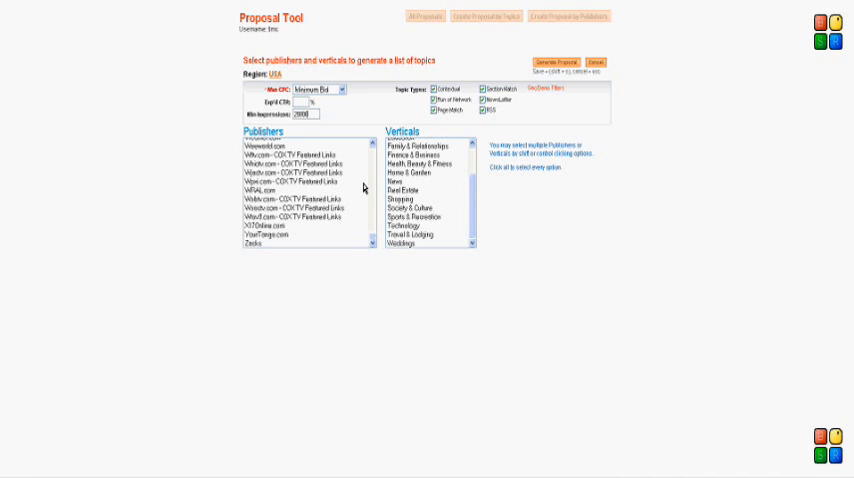
scroll(up, 3)
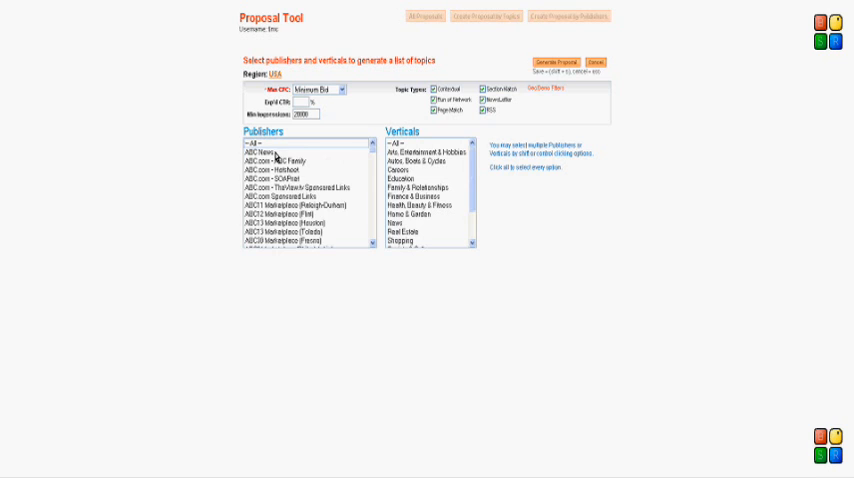
- Select '-- All --' publishers and the Arts, Entertainment & Hobbies vertical
scroll(down, 3)
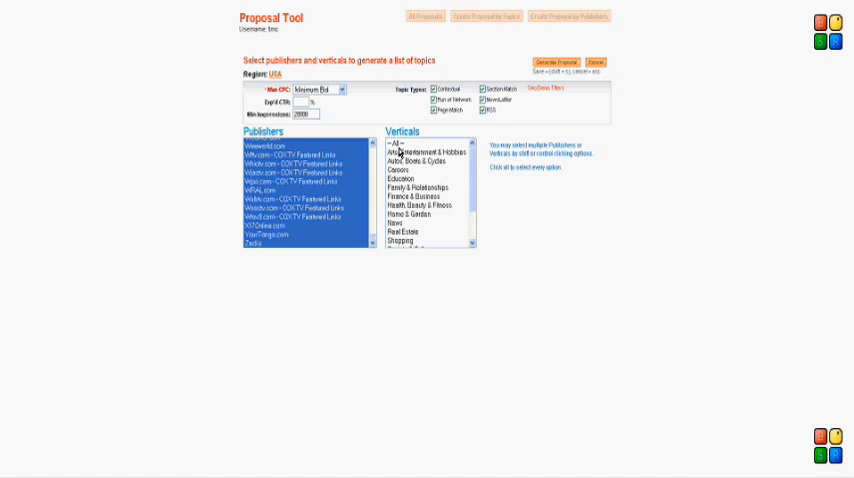
click(420, 152)
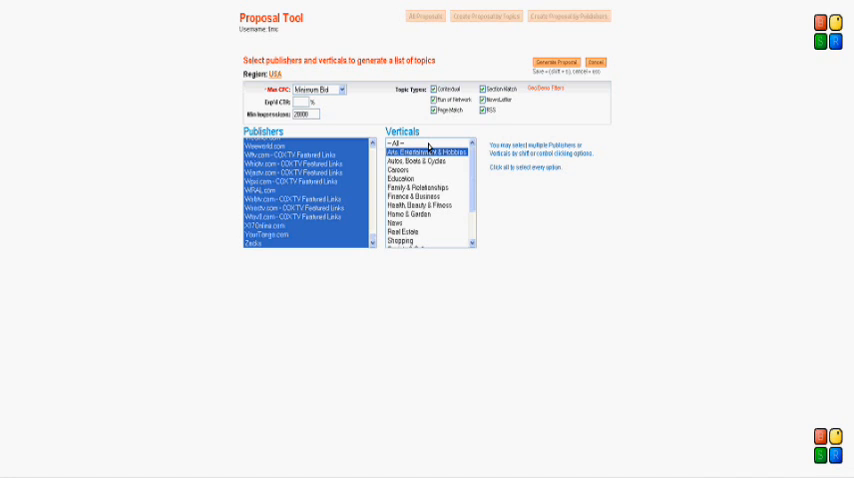
click(555, 61)
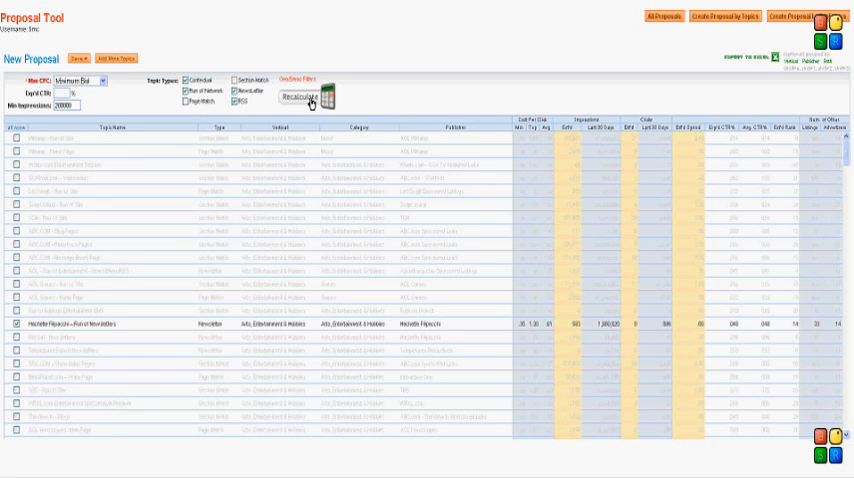
- Recalculate the proposal and sort topics by minimum cost per click
click(298, 96)
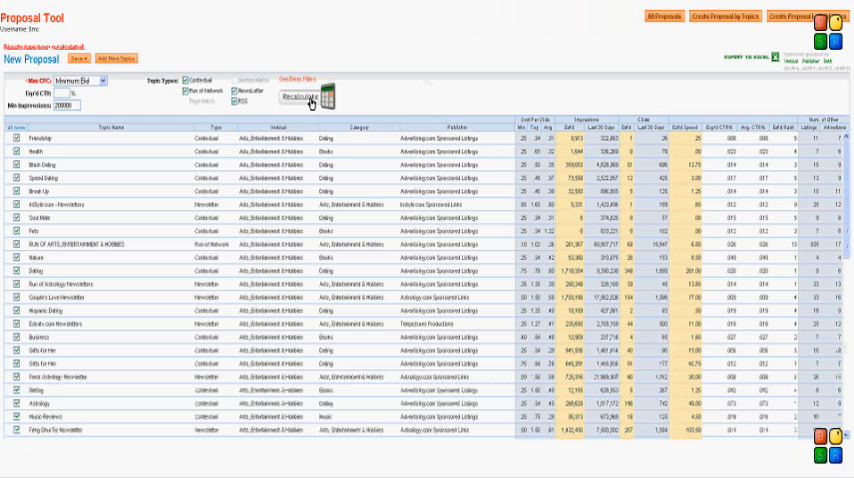
click(302, 96)
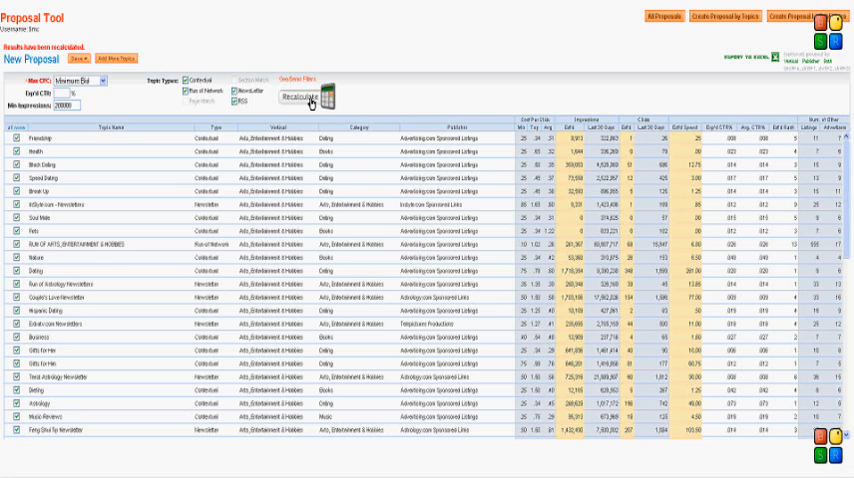
mouse_move(455, 132)
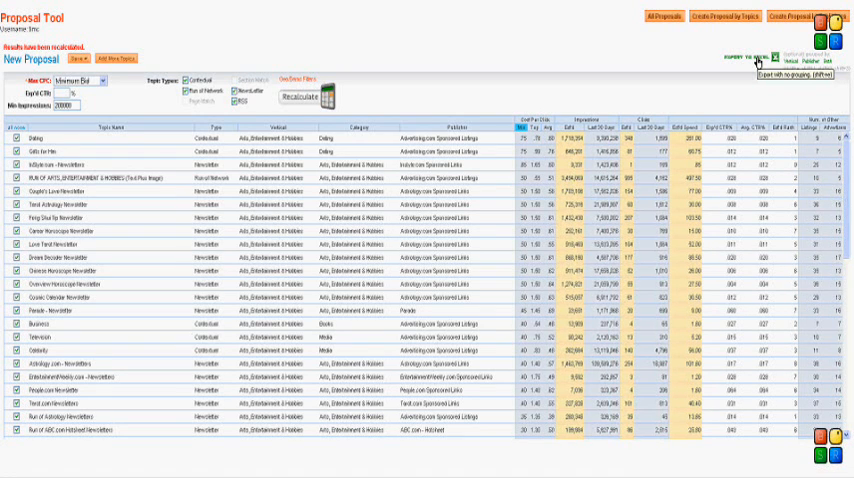
mouse_move(478, 250)
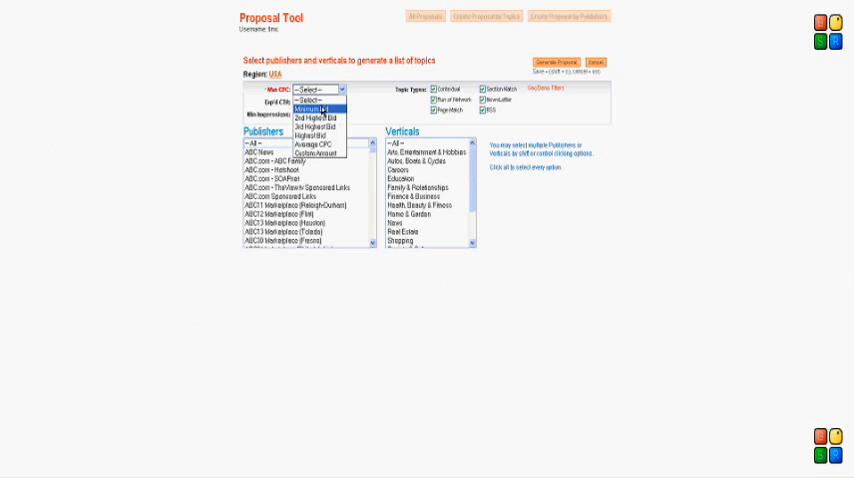
- Set Max CPC to Minimum Bid for a new all-publishers, all-verticals proposal
click(311, 98)
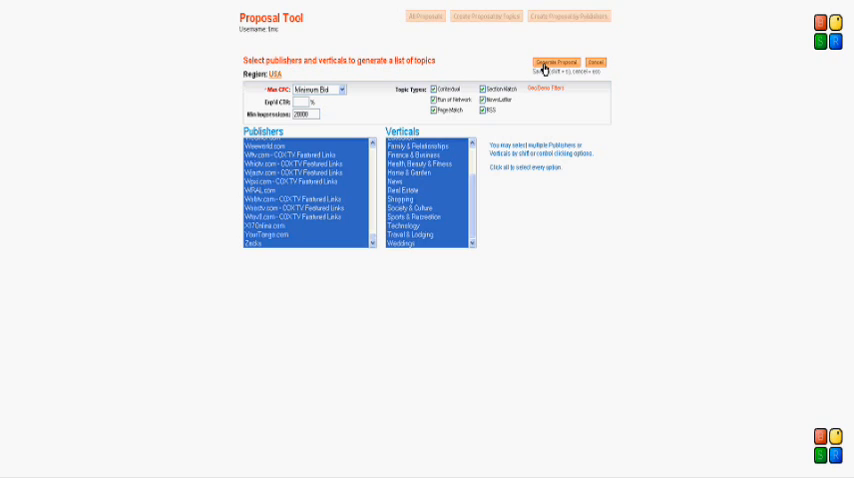
- Generate the all-network proposal and load its ~7,673 topics in the browser, not Excel
click(557, 62)
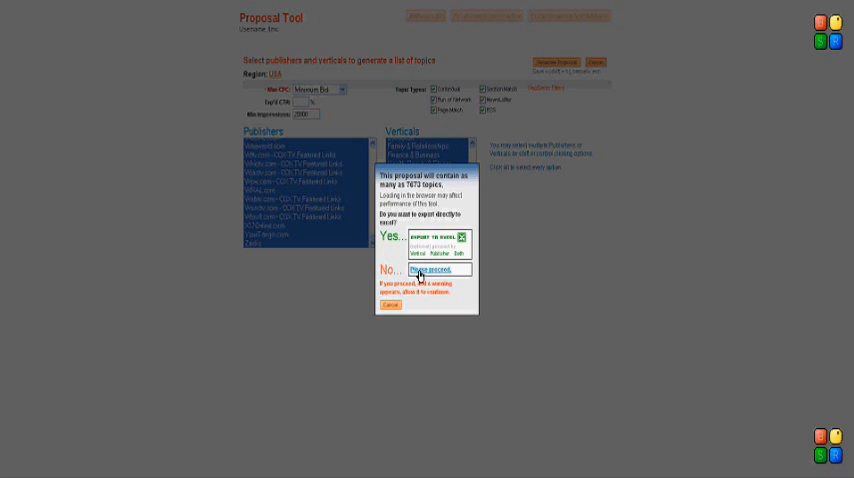
click(440, 270)
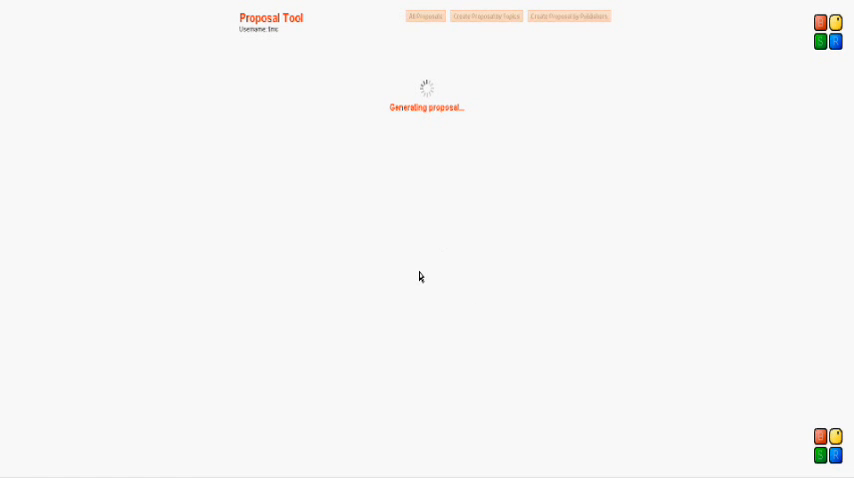